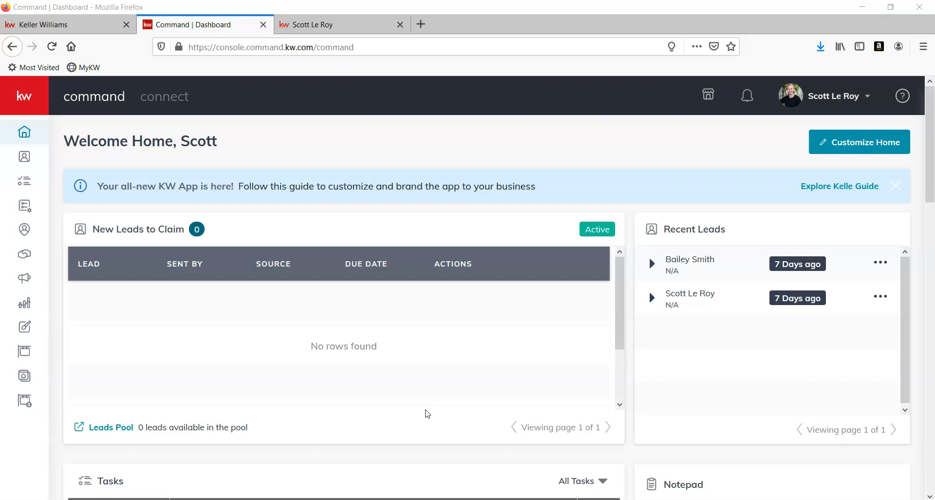
mouse_move(604, 261)
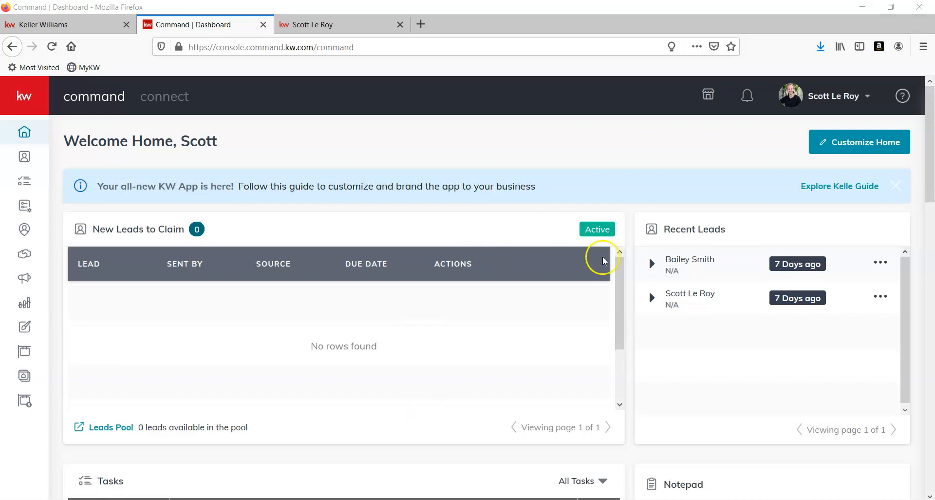
mouse_move(683, 364)
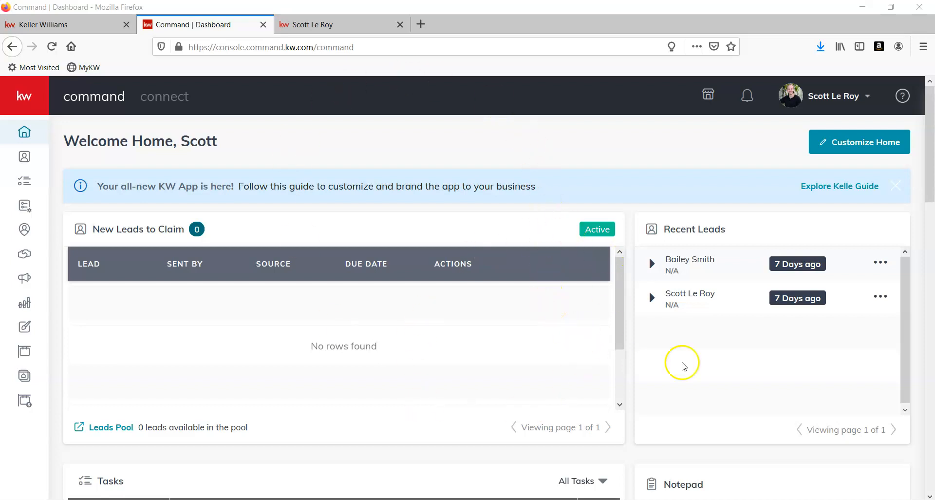
- Open the account Settings page from the profile name dropdown in the top bar
left_click(834, 96)
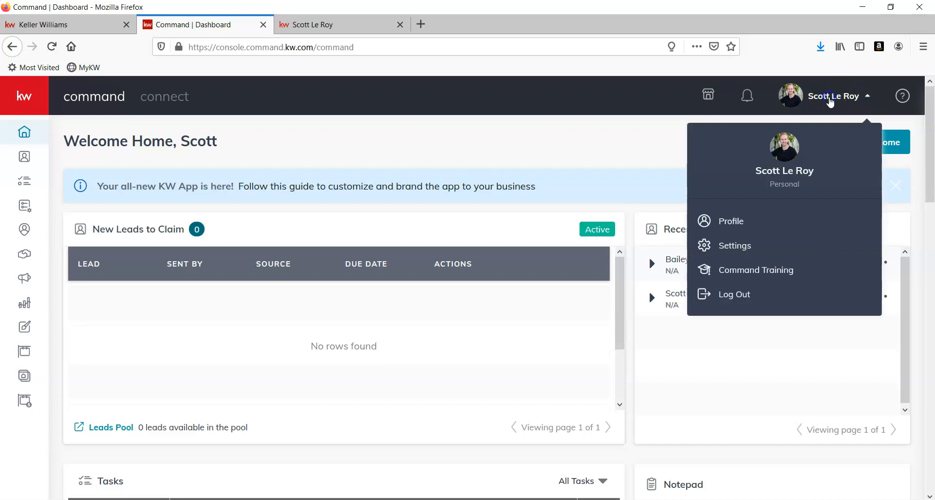
mouse_move(735, 245)
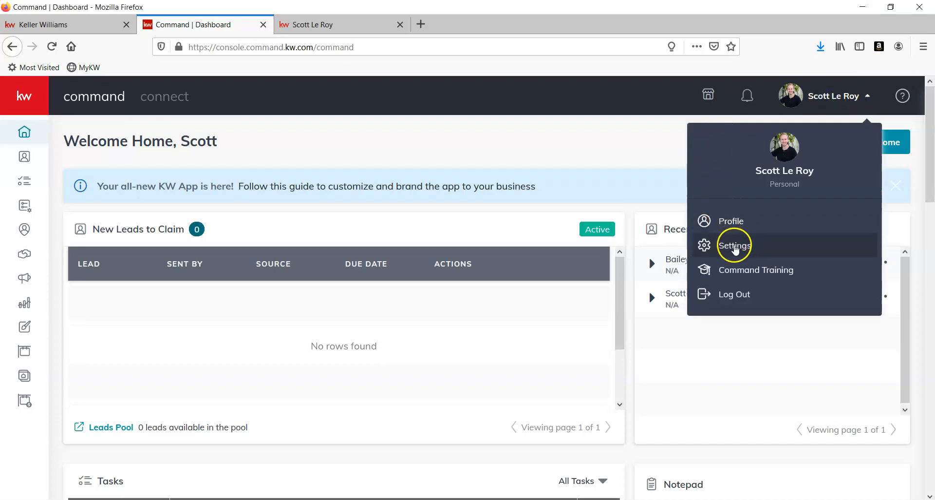
left_click(734, 245)
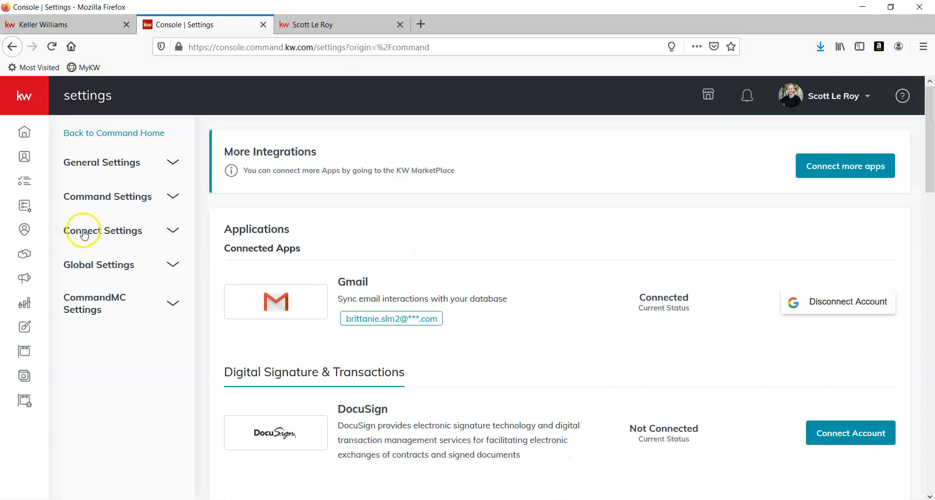
- Open Marketing Profile under Connect Settings and review its photo, team logo and agent fields
left_click(102, 230)
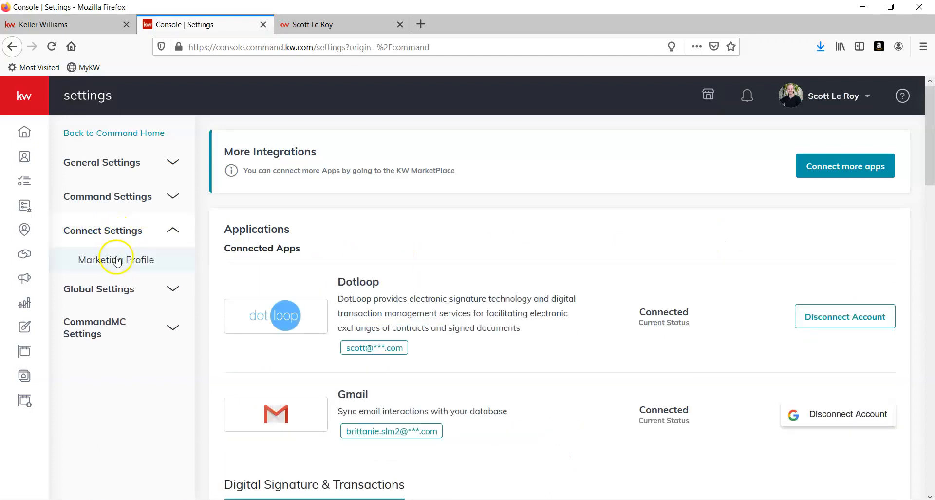
left_click(116, 259)
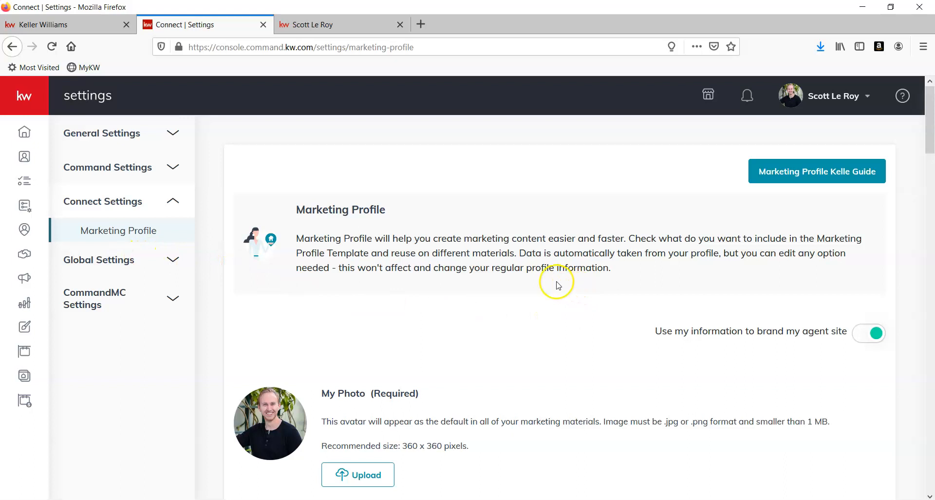
scroll("down", 3)
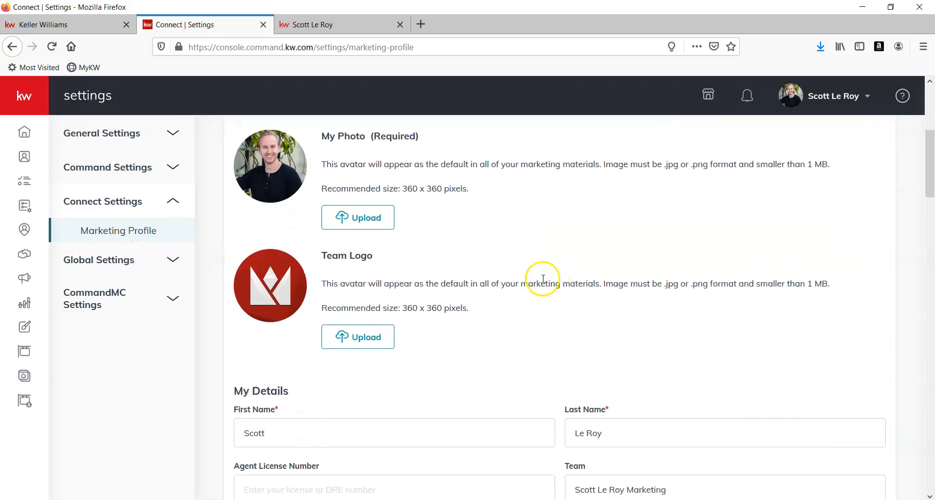
mouse_move(215, 236)
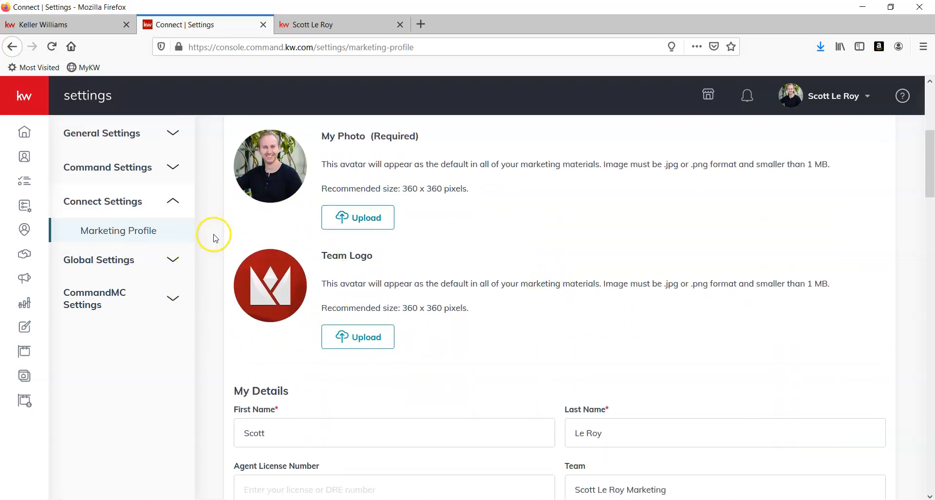
scroll("down", 3)
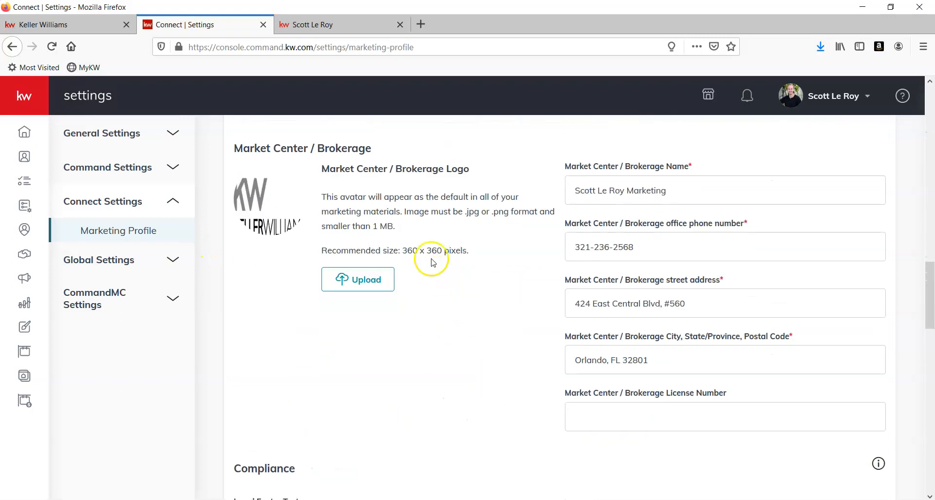
scroll("down", 3)
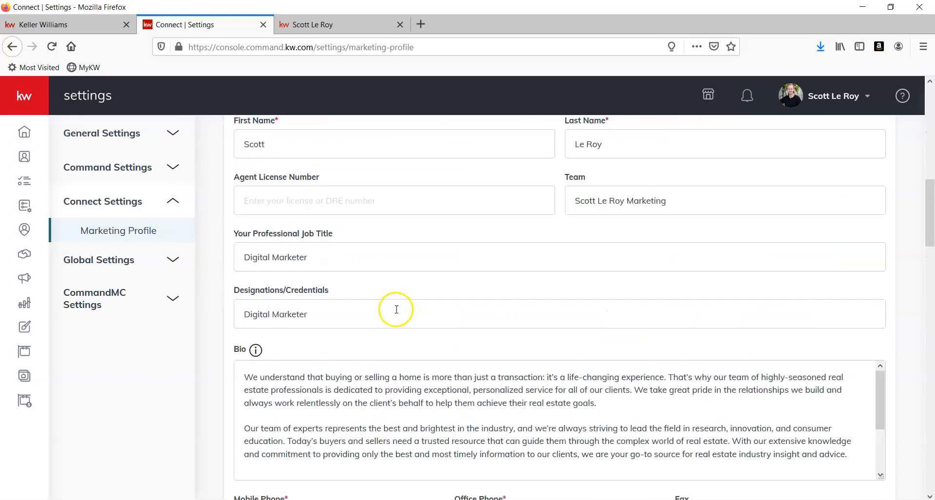
scroll("up", 3)
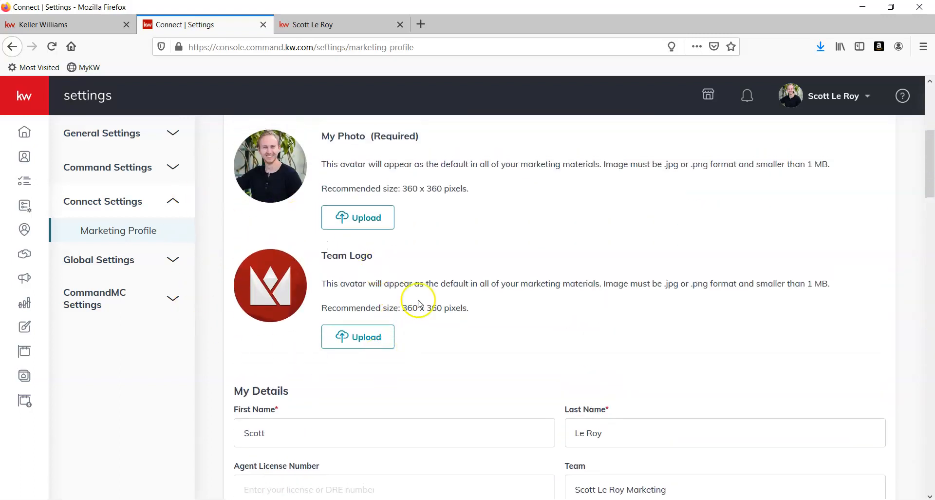
mouse_move(496, 214)
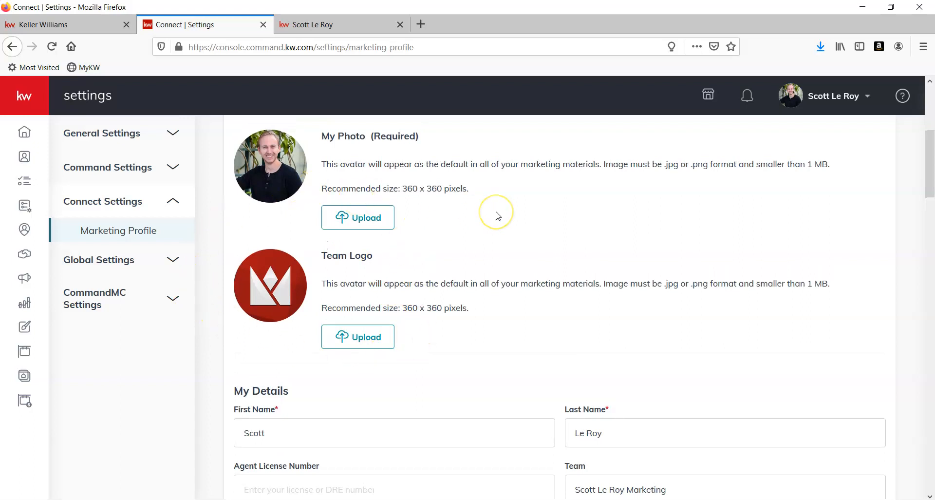
scroll("down", 3)
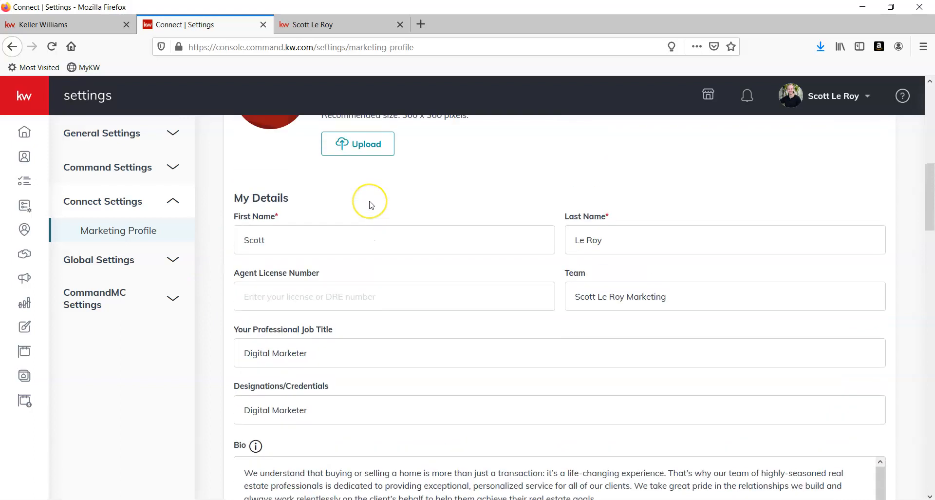
scroll("up", 3)
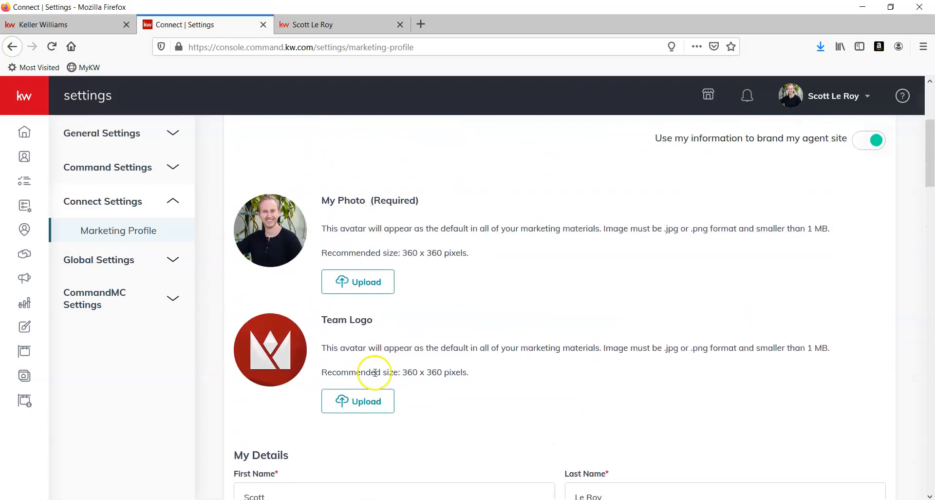
mouse_move(242, 363)
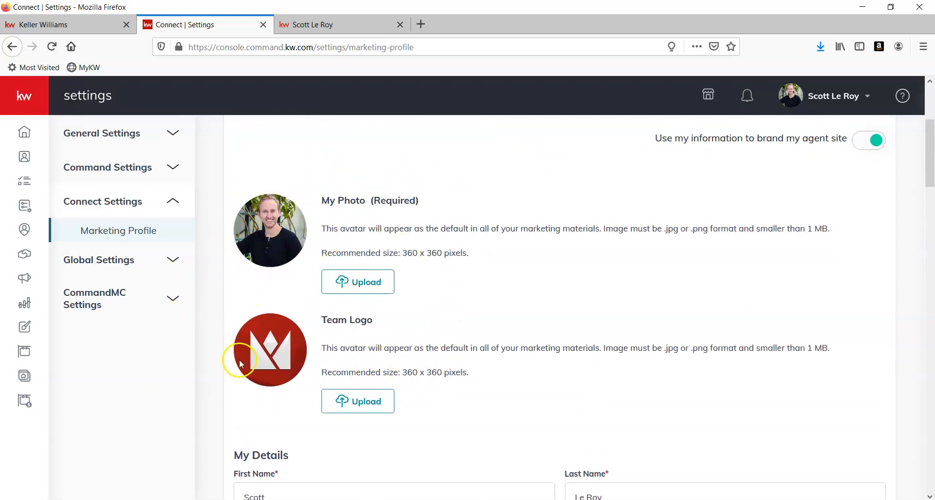
scroll("up", 3)
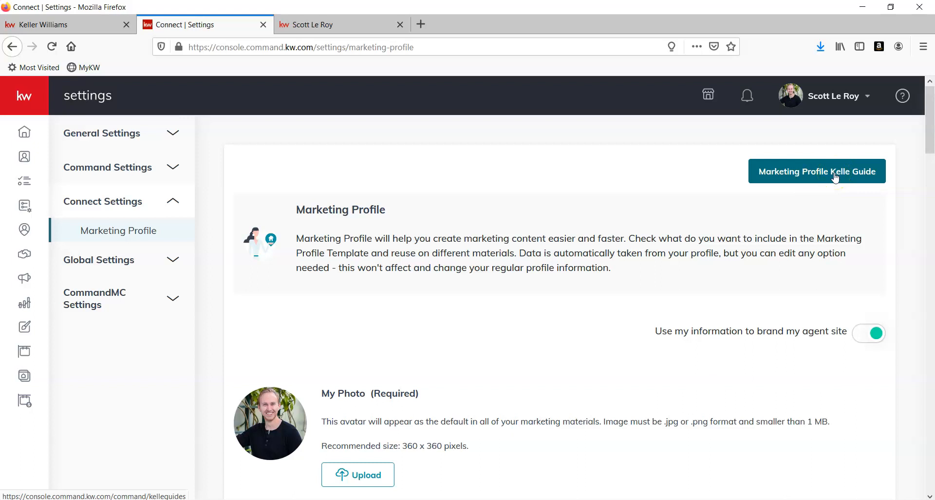
- Start the Marketing Profile Kelle Guide and remove the Team Logo from the Branded Header
left_click(817, 172)
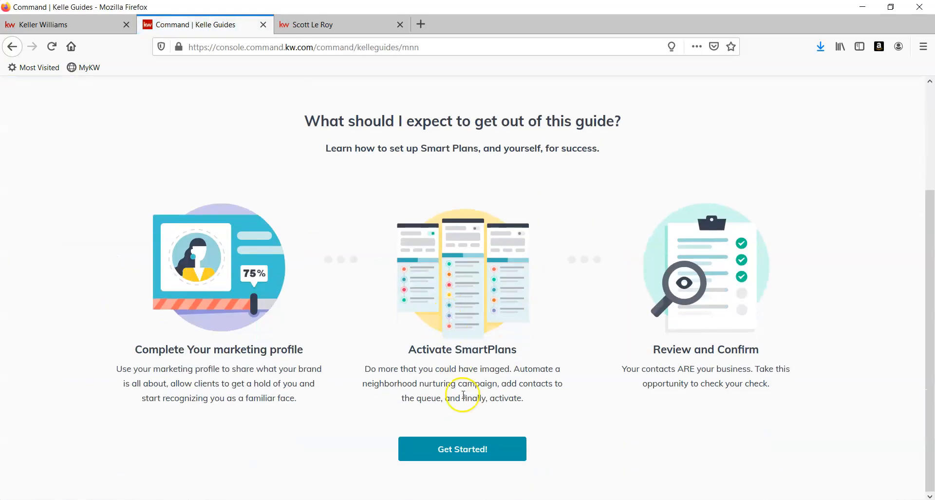
left_click(462, 449)
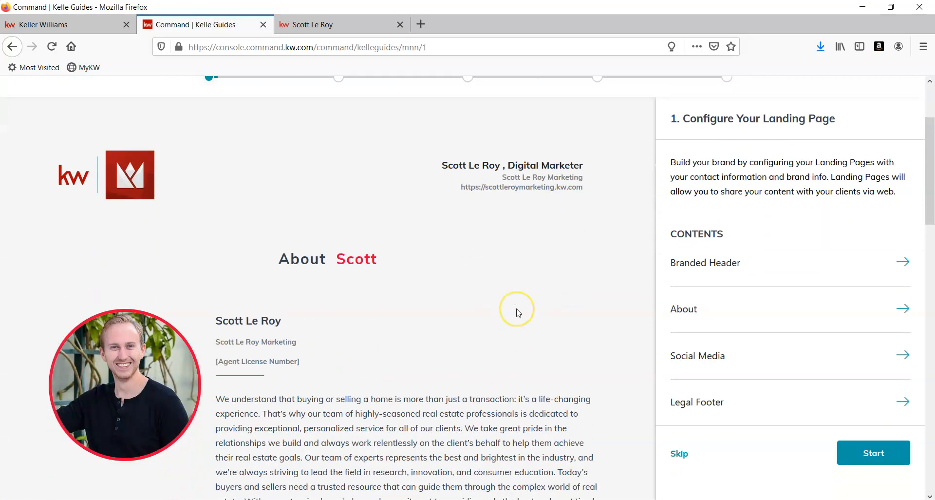
scroll("down", 3)
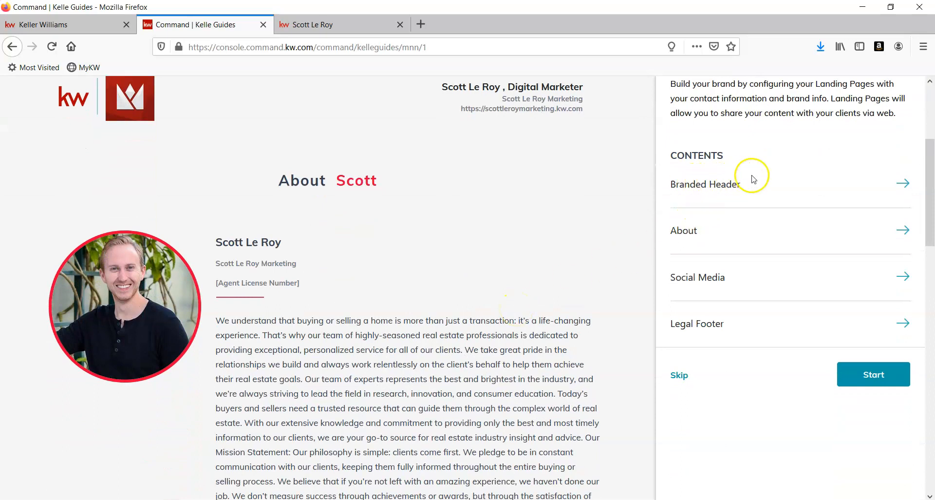
mouse_move(784, 186)
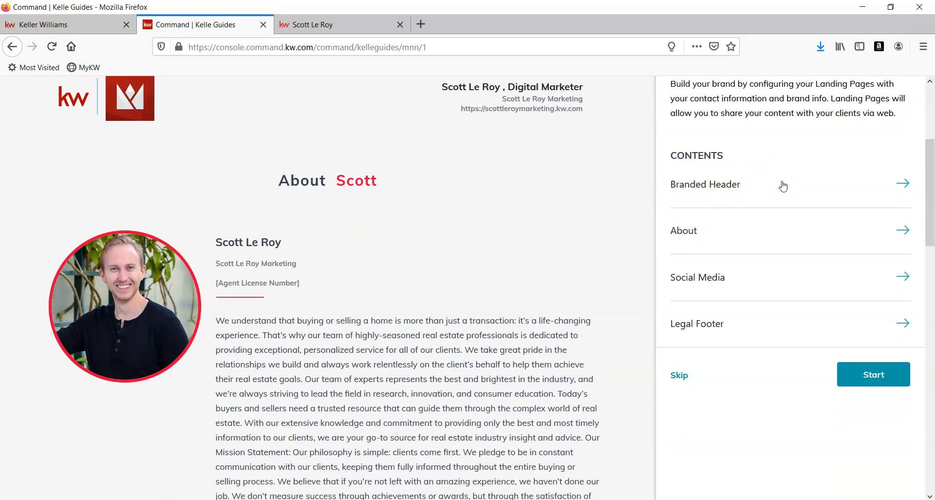
left_click(902, 183)
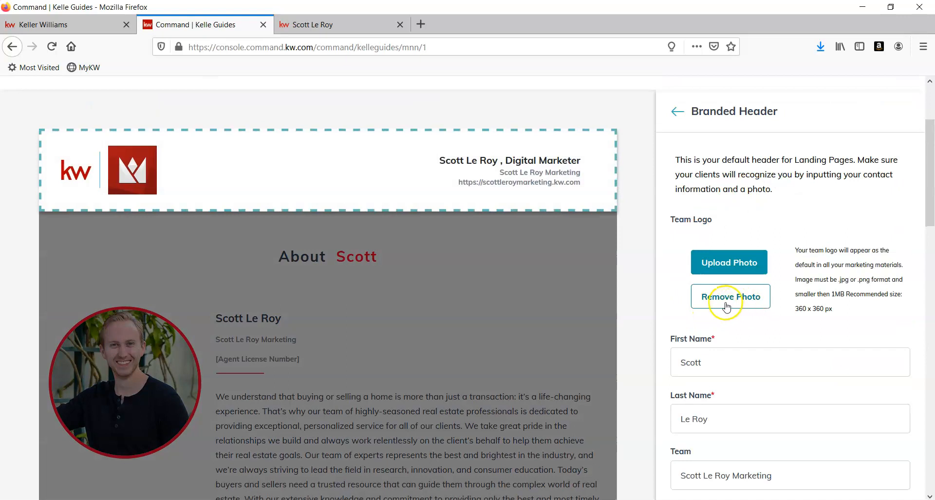
left_click(730, 296)
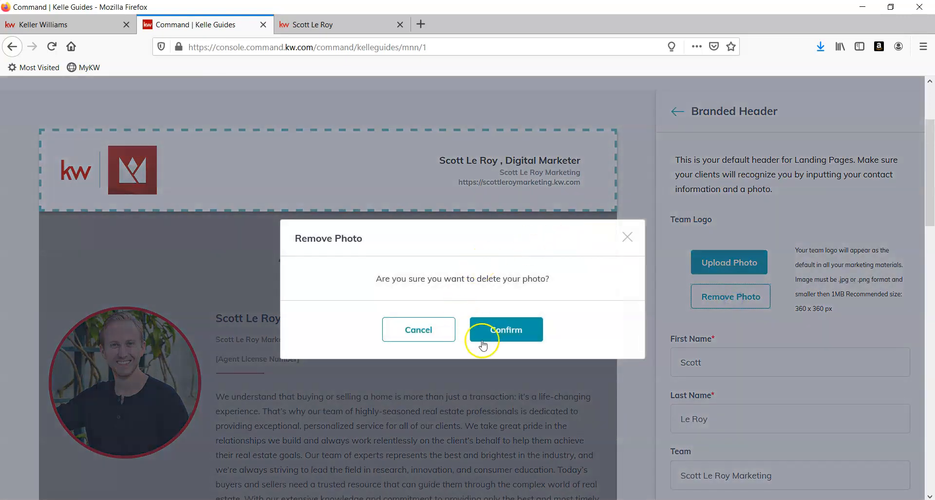
left_click(505, 329)
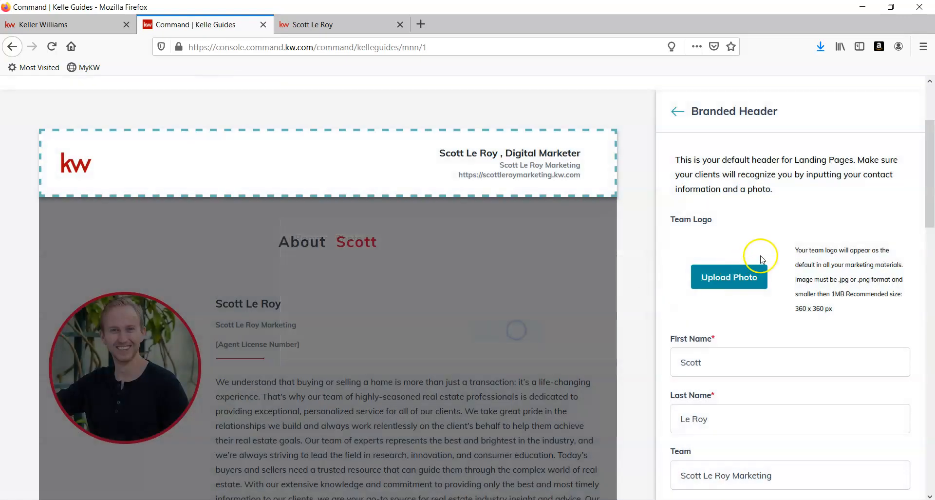
- Move past the header step and enter agent license number 1 in the agent details
scroll("down", 3)
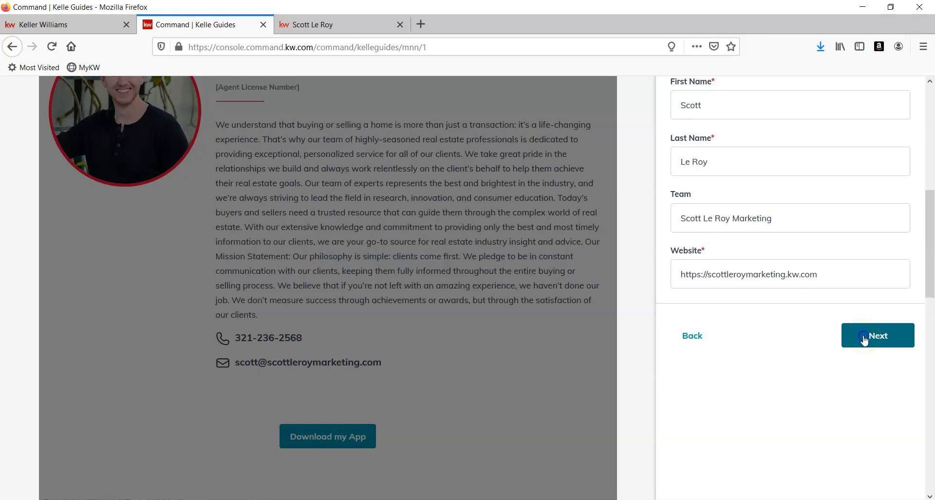
left_click(877, 335)
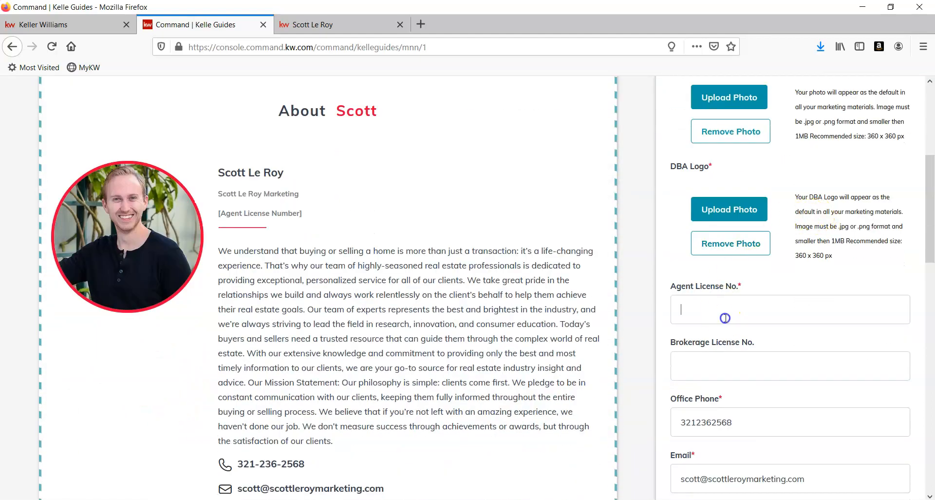
scroll("down", 3)
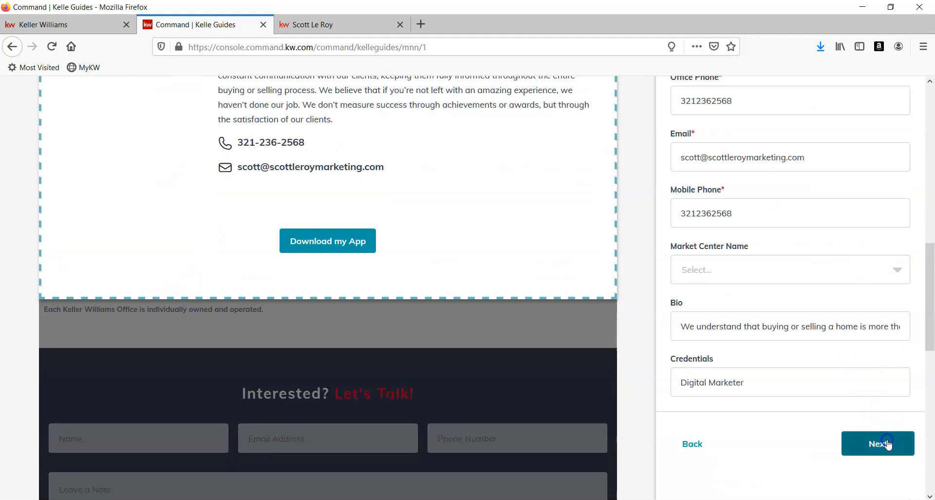
left_click(877, 444)
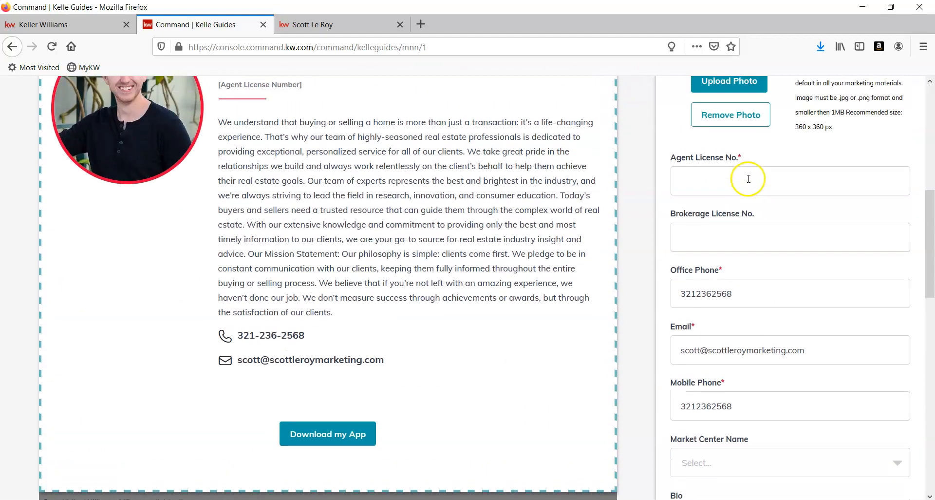
type("1")
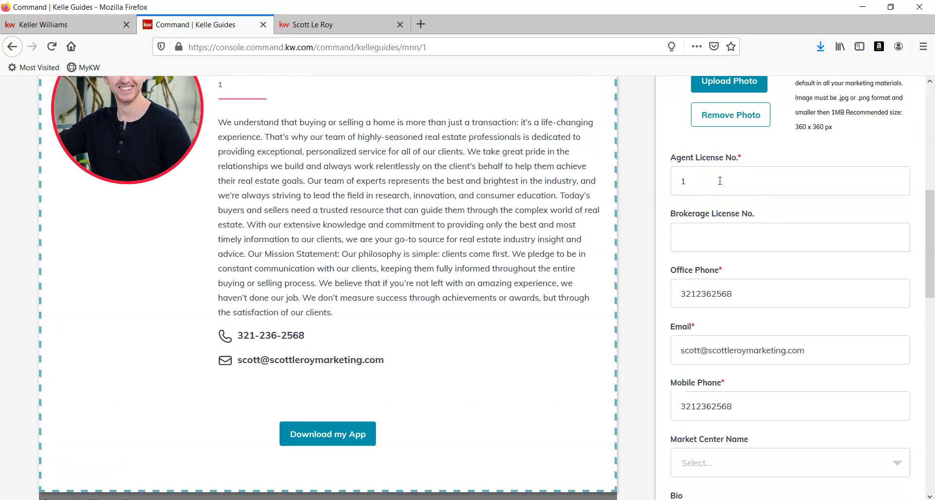
scroll("down", 3)
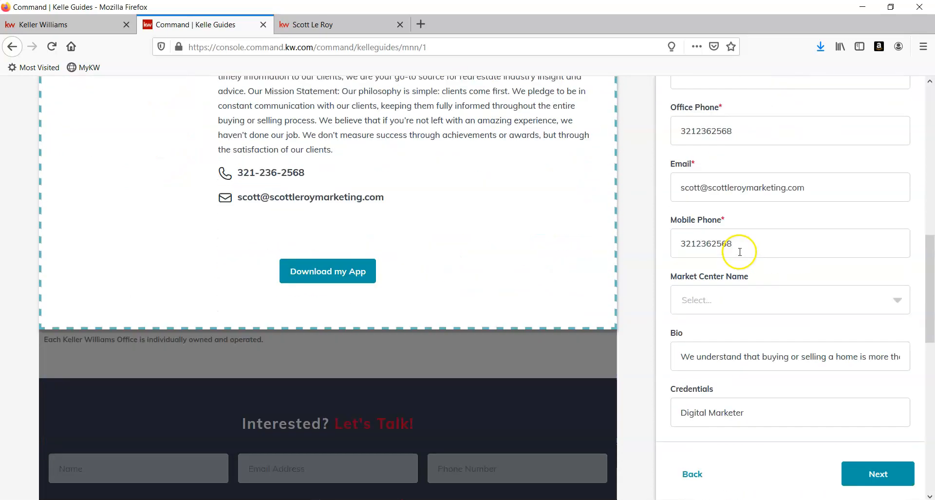
left_click(878, 473)
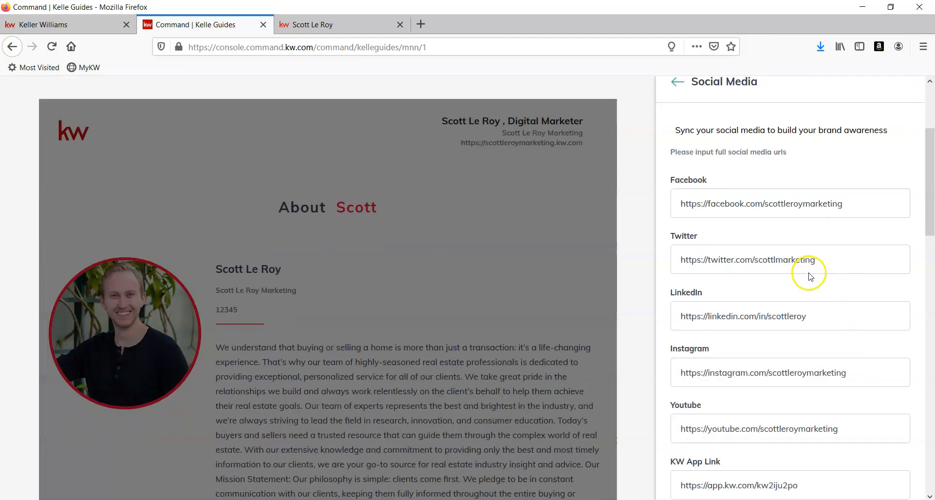
- Advance through Social Media, Legal Footer, Configure Accounts, SmartPlans and Summary to What's Next
left_click(877, 368)
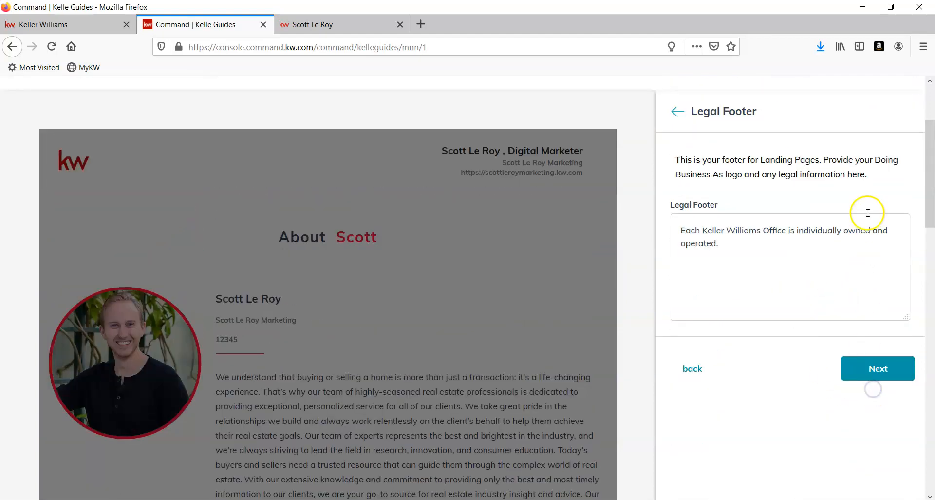
left_click(878, 368)
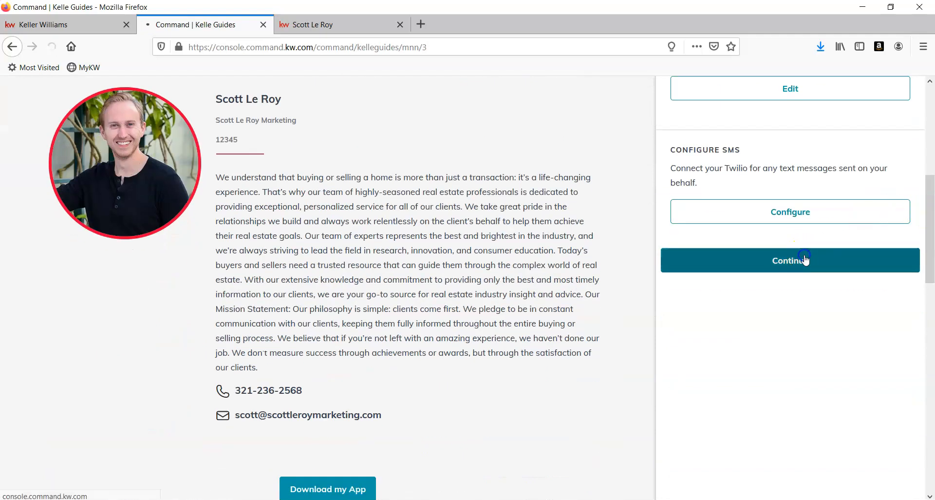
left_click(790, 260)
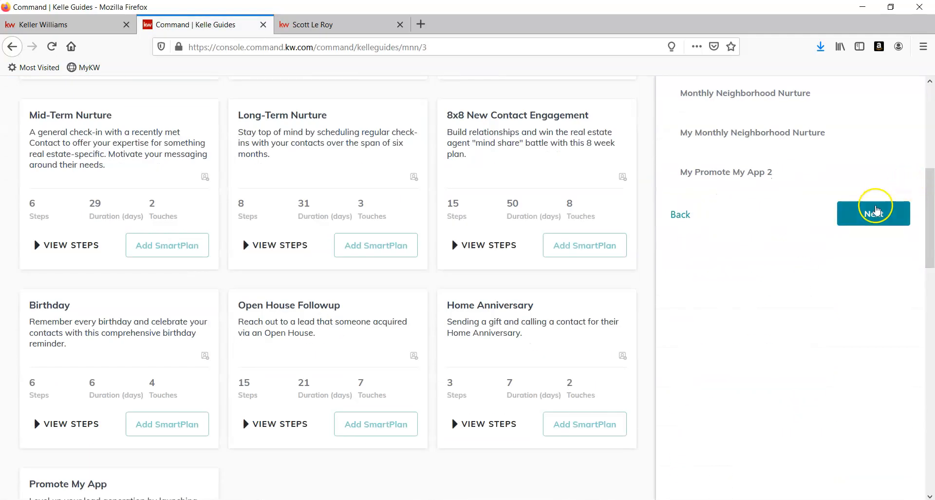
left_click(873, 214)
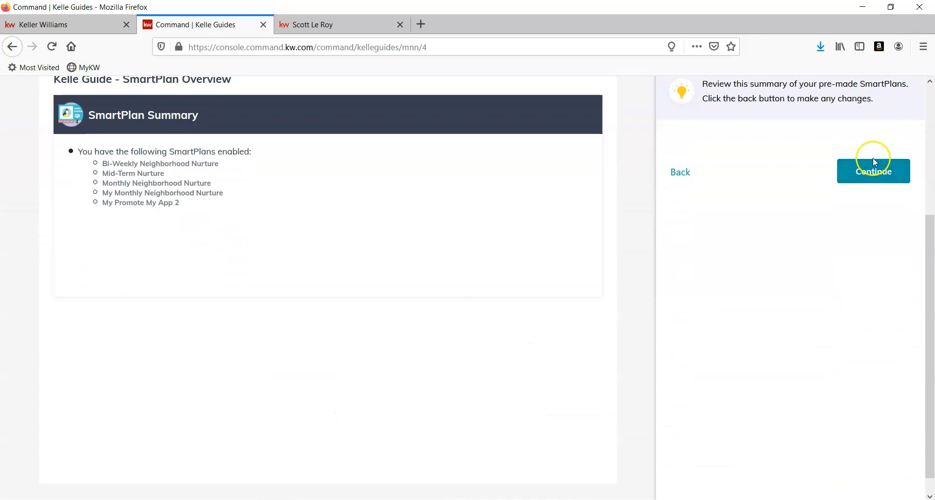
left_click(873, 171)
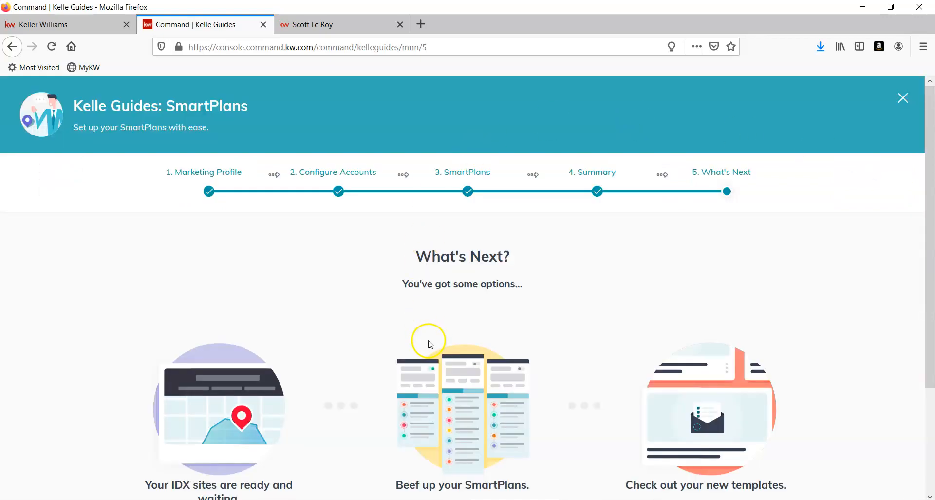
mouse_move(920, 286)
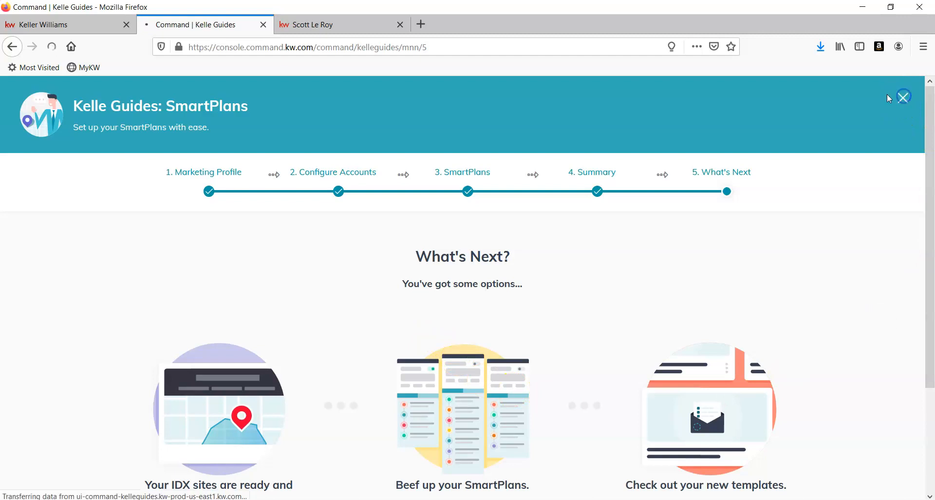
- Close the Kelle guide and return to Settings via the profile dropdown
left_click(904, 97)
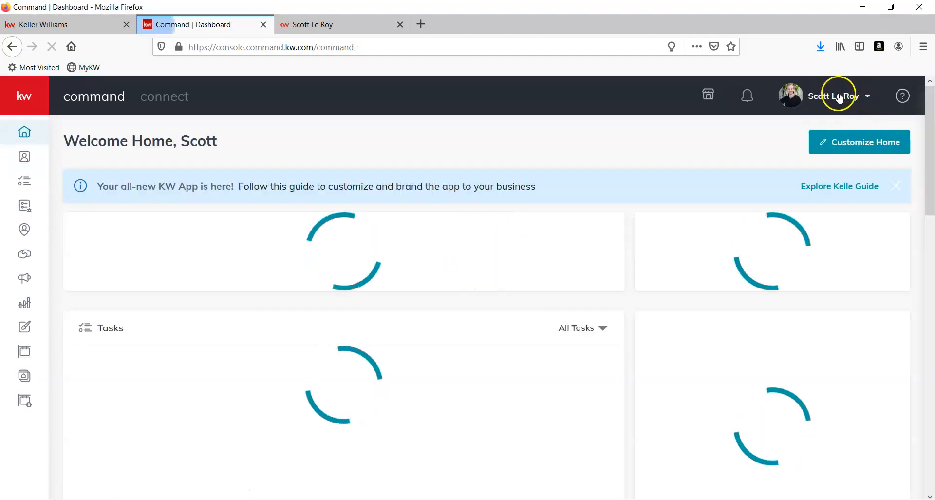
left_click(835, 95)
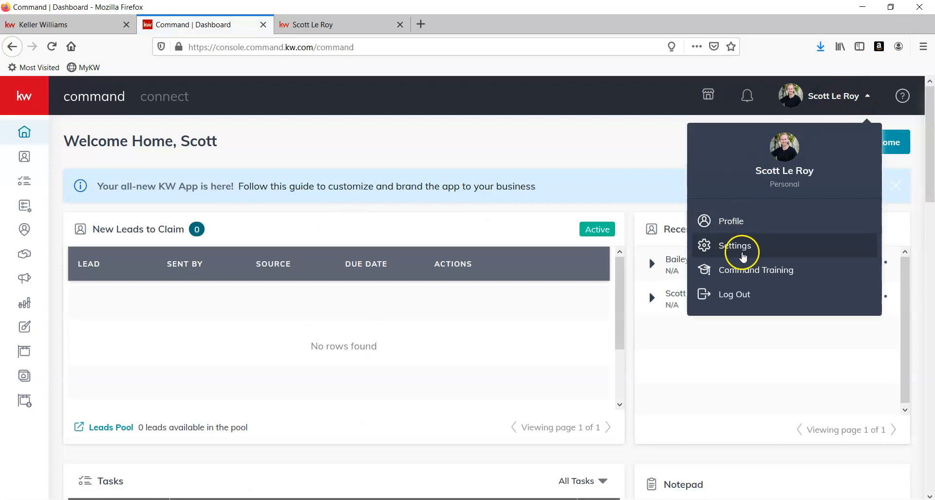
left_click(736, 245)
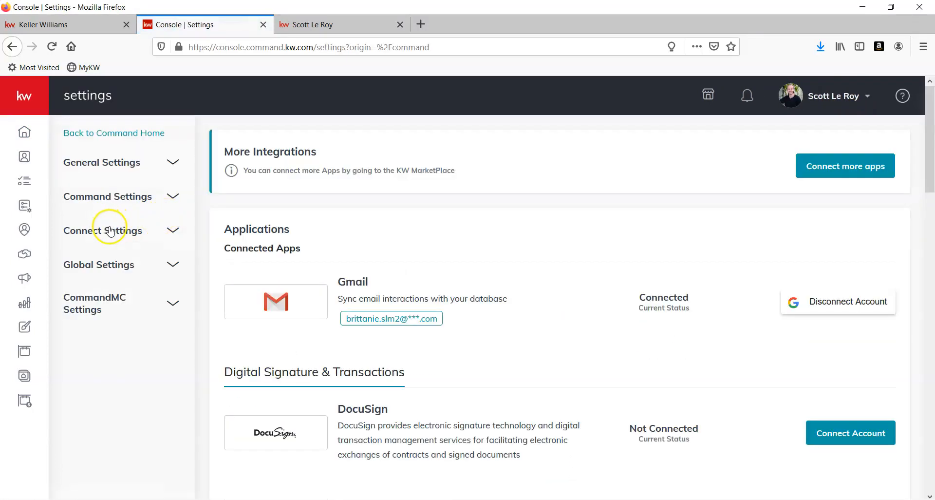
- Reopen Marketing Profile under Connect Settings, review the form and save it
left_click(102, 230)
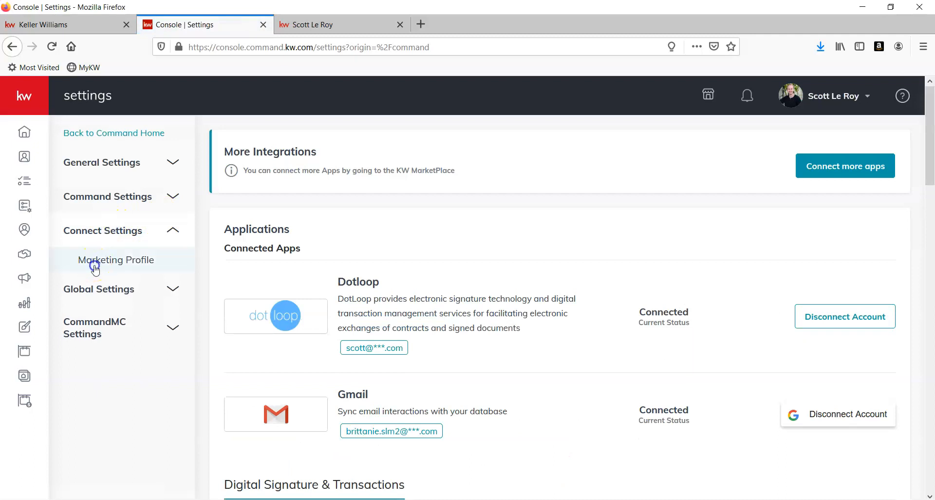
left_click(116, 259)
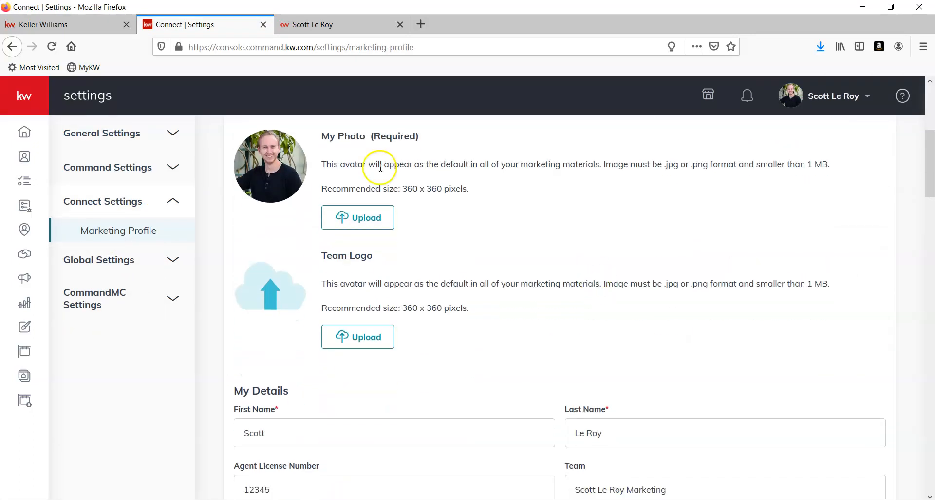
mouse_move(175, 273)
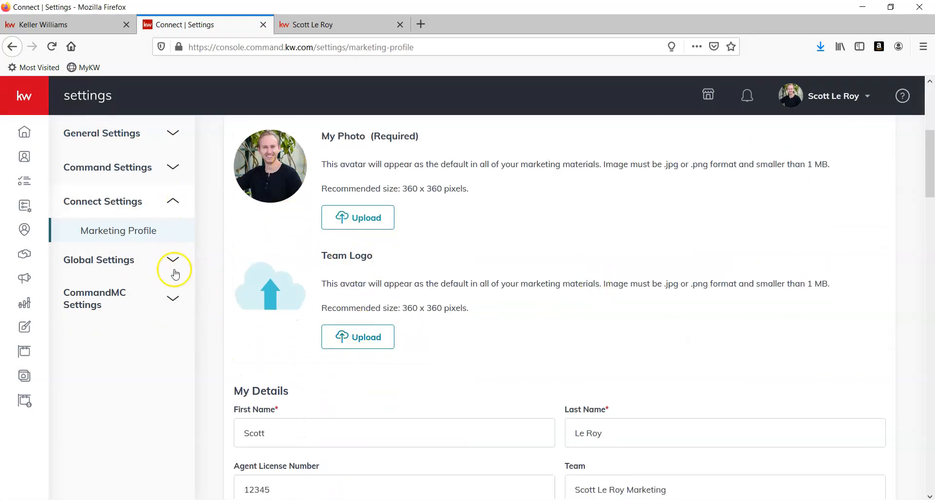
scroll("down", 3)
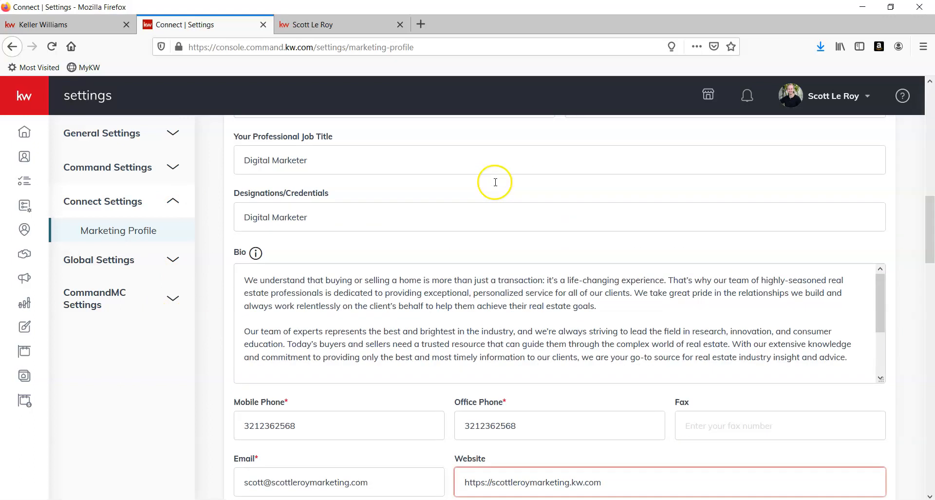
scroll("up", 3)
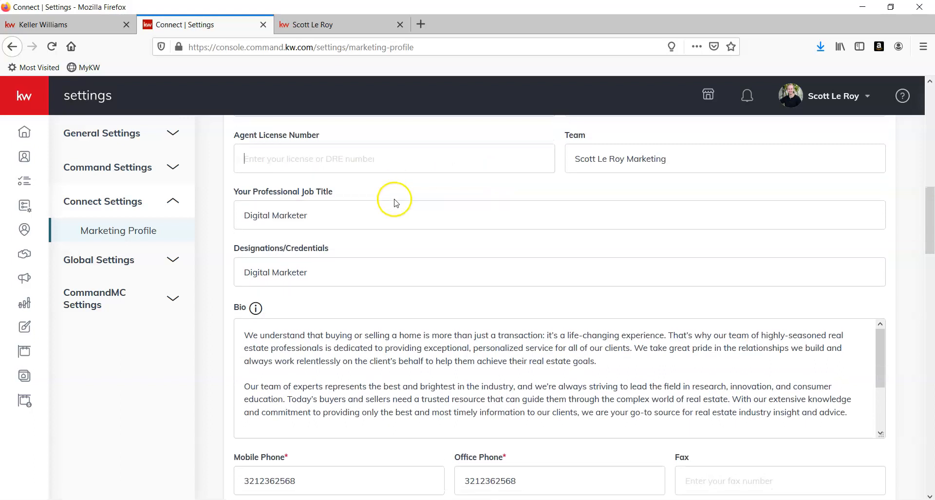
scroll("down", 3)
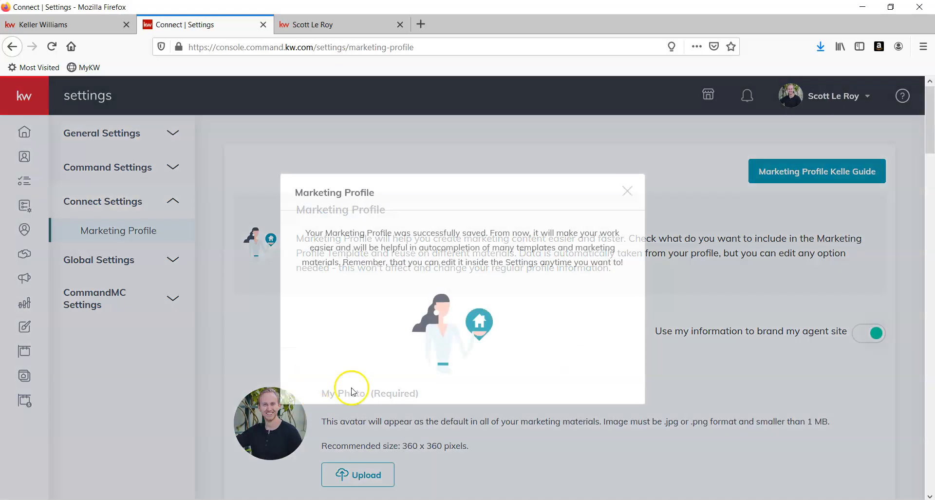
left_click(627, 191)
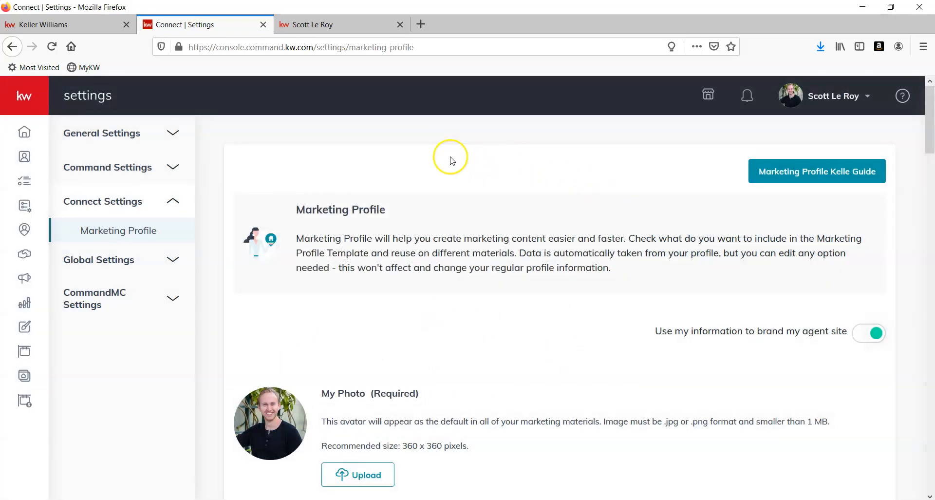
mouse_move(24, 375)
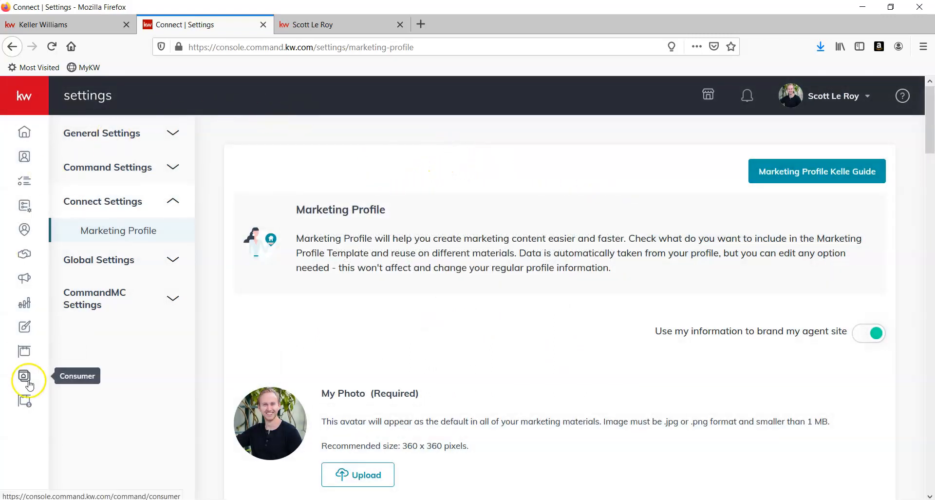
- Open the scottleroymarketing.kw.com agent site from Consumer's Agent Site Pages
left_click(24, 375)
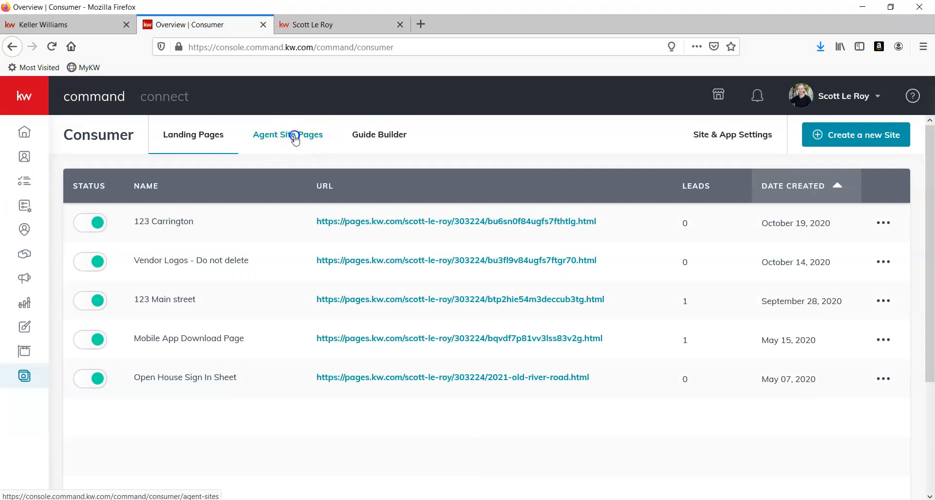
left_click(287, 134)
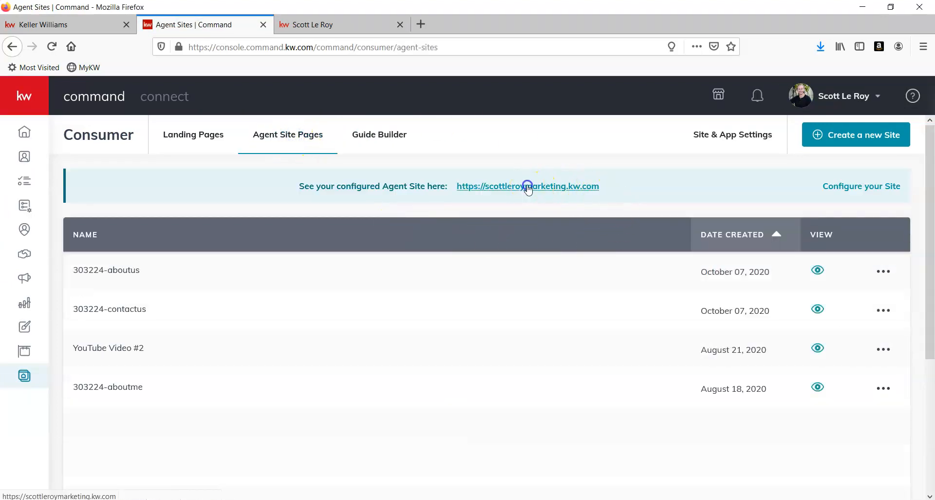
left_click(527, 186)
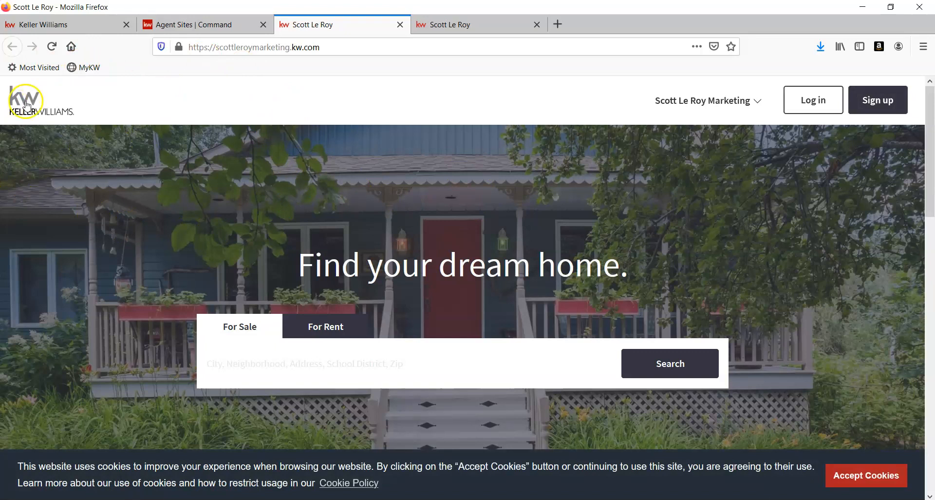
mouse_move(327, 117)
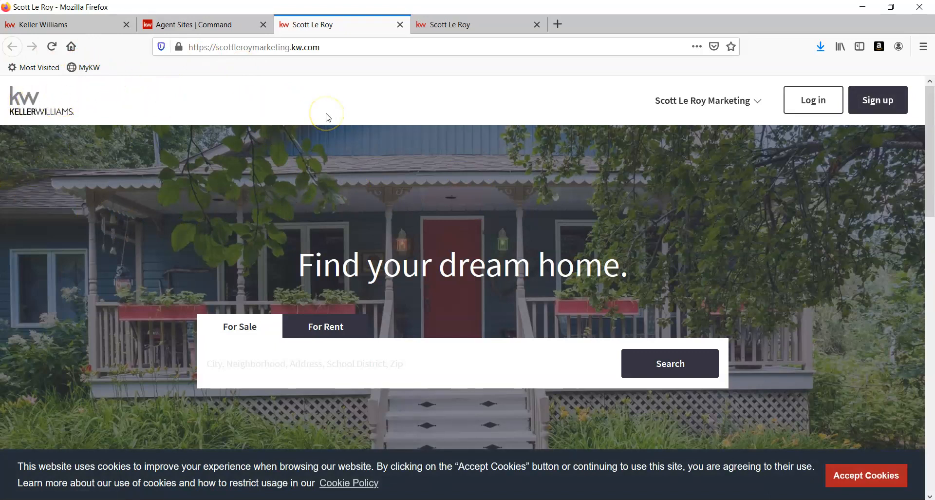